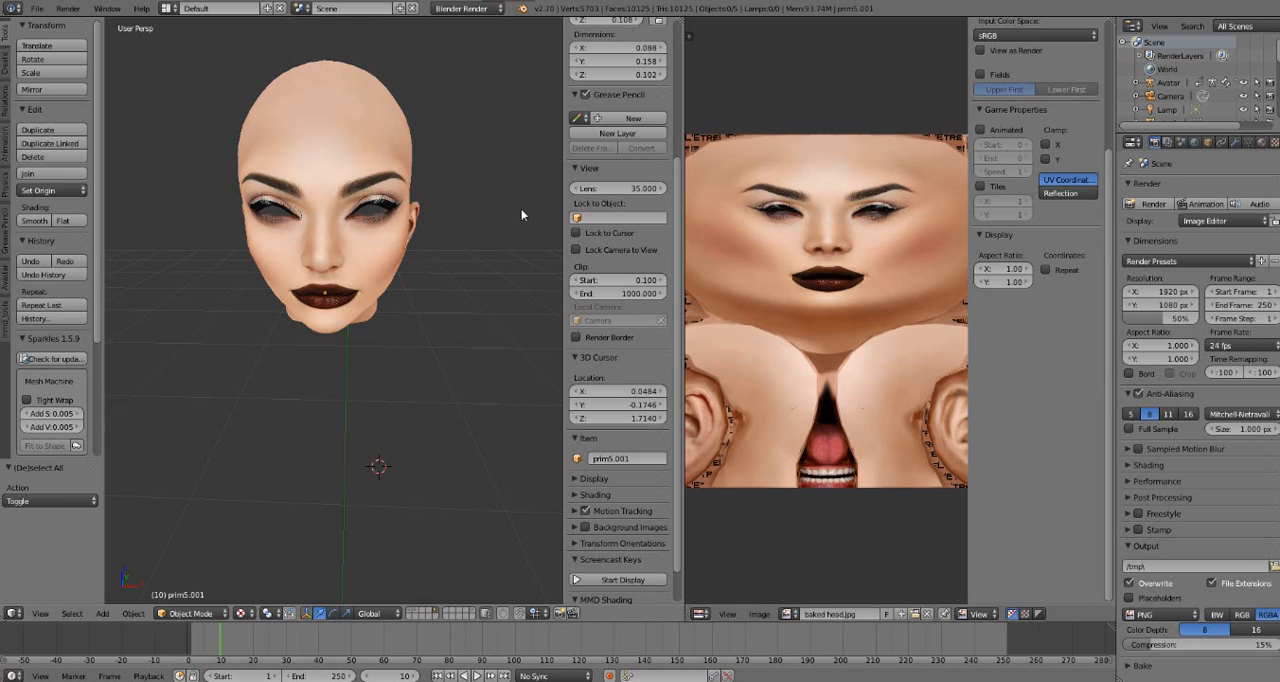
Select the head mesh and the other head piece together, undoing a stray action
click(320, 292)
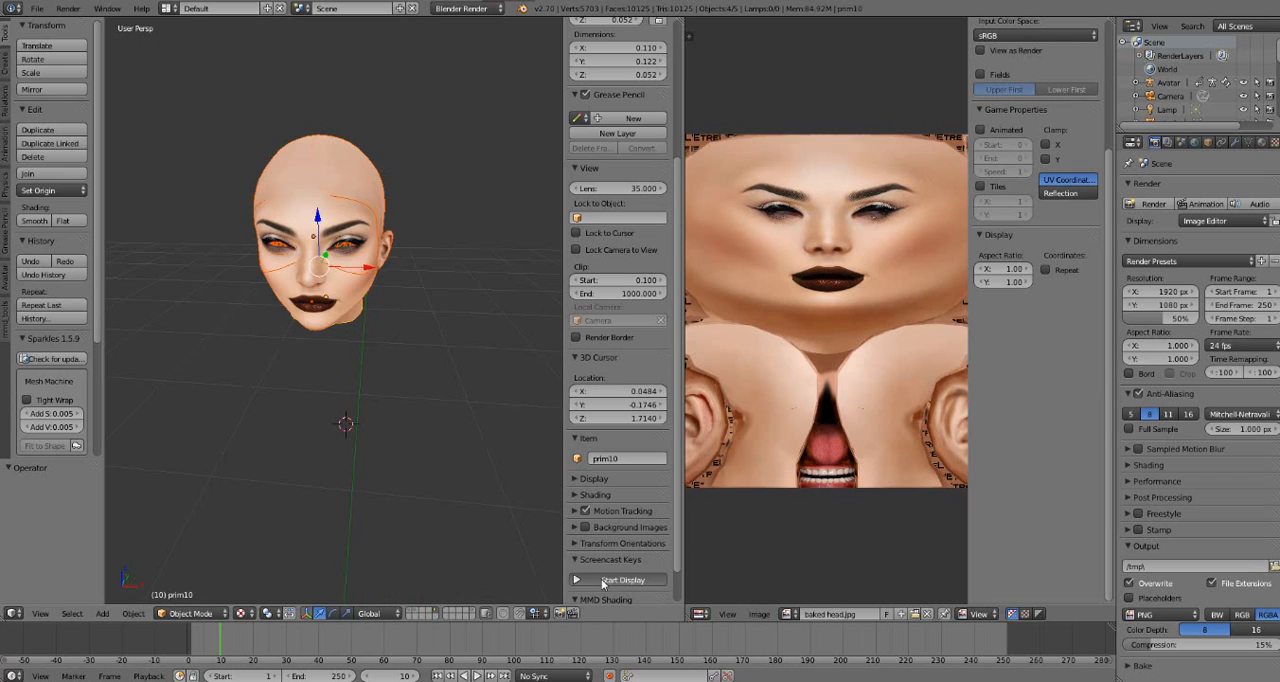
click(618, 580)
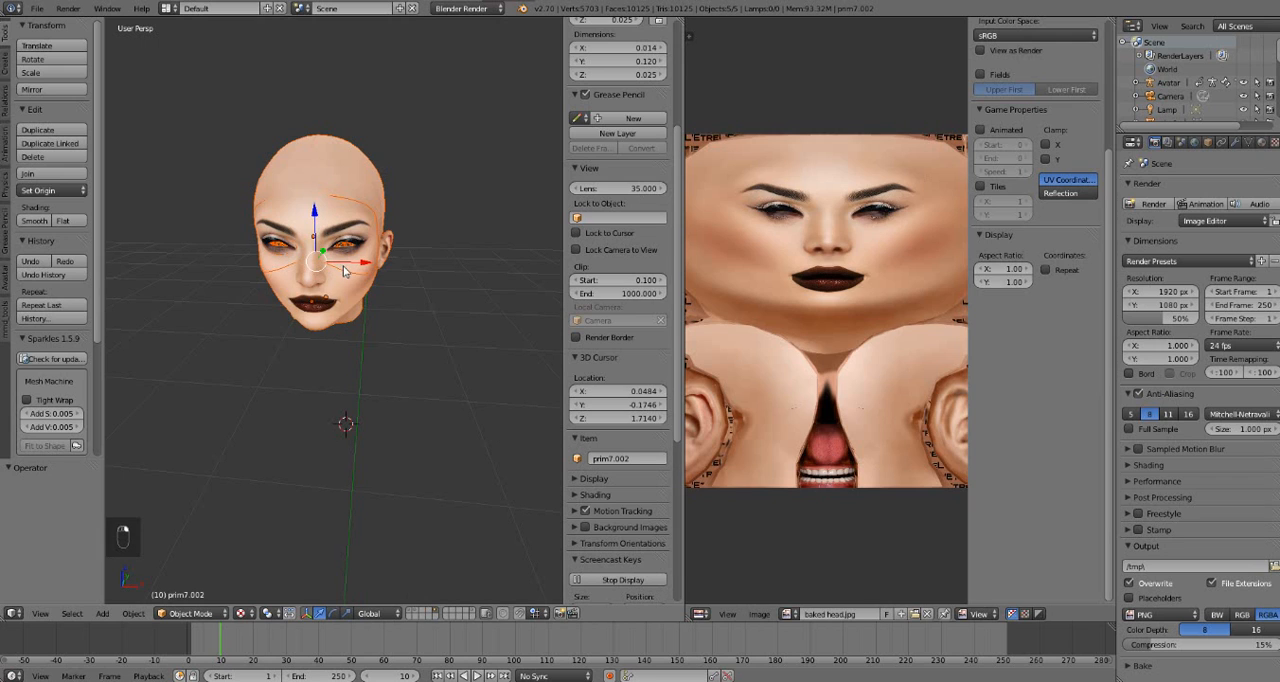
key(ctrl+z)
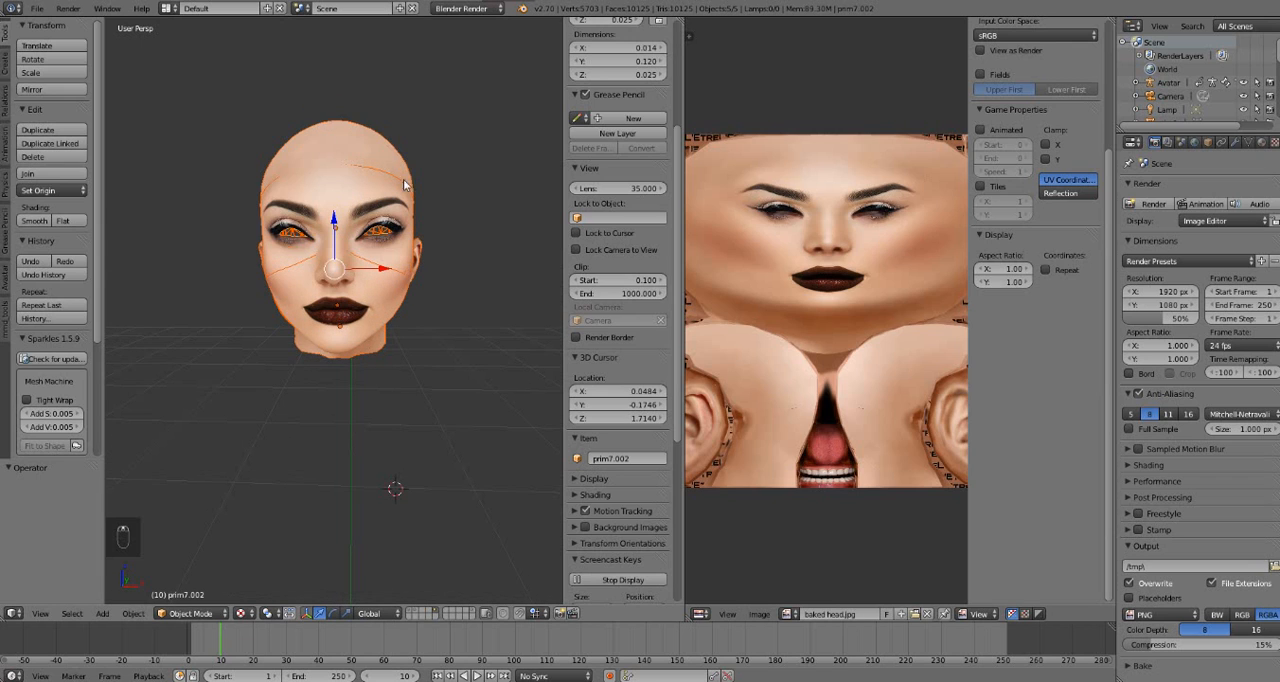
mouse_move(400, 452)
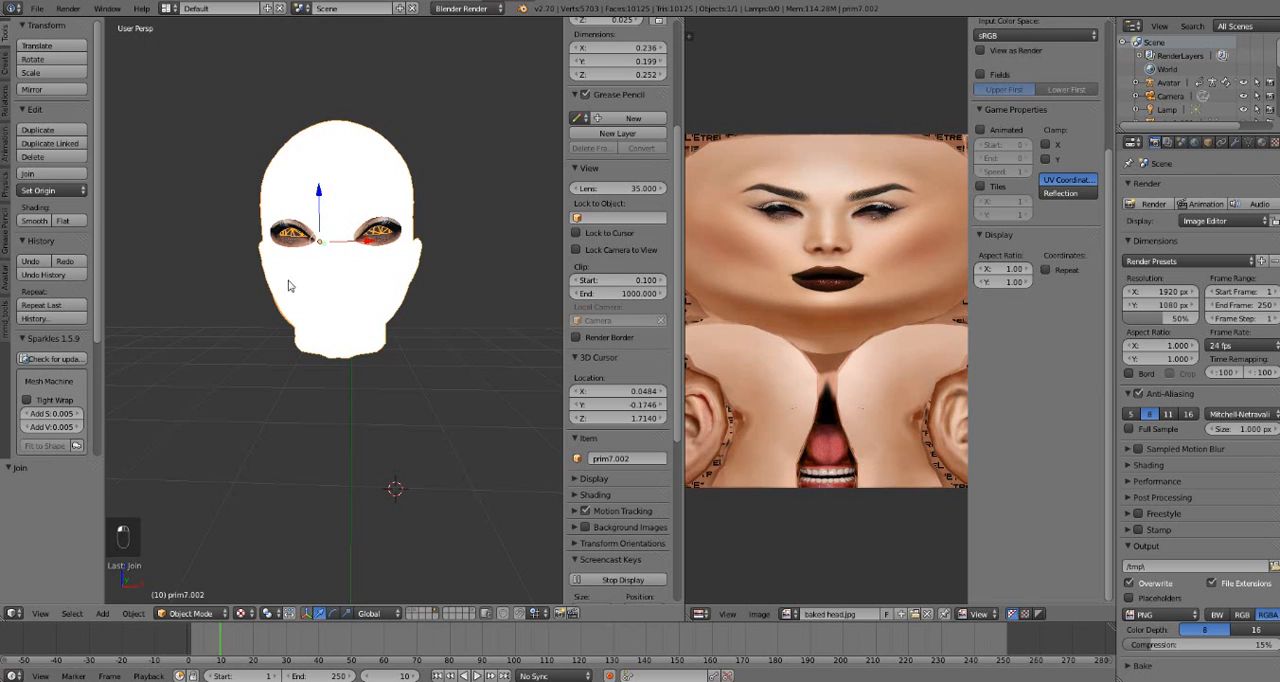
key(Tab)
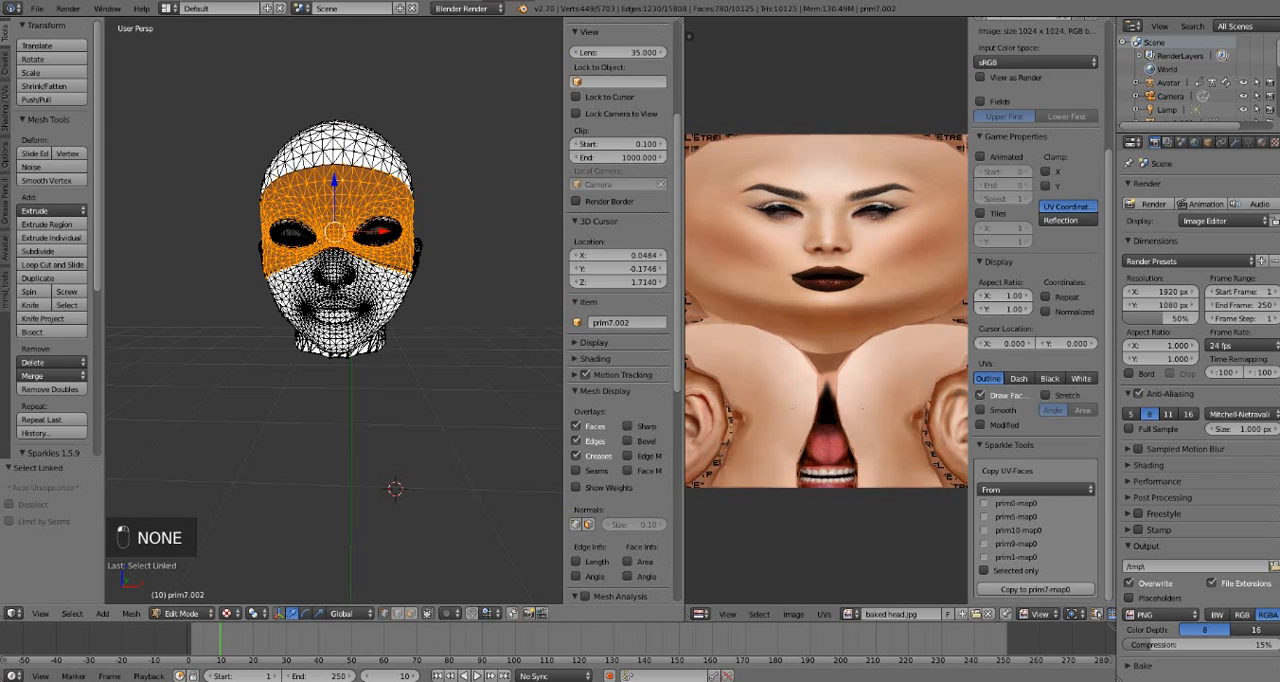
key(Tab)
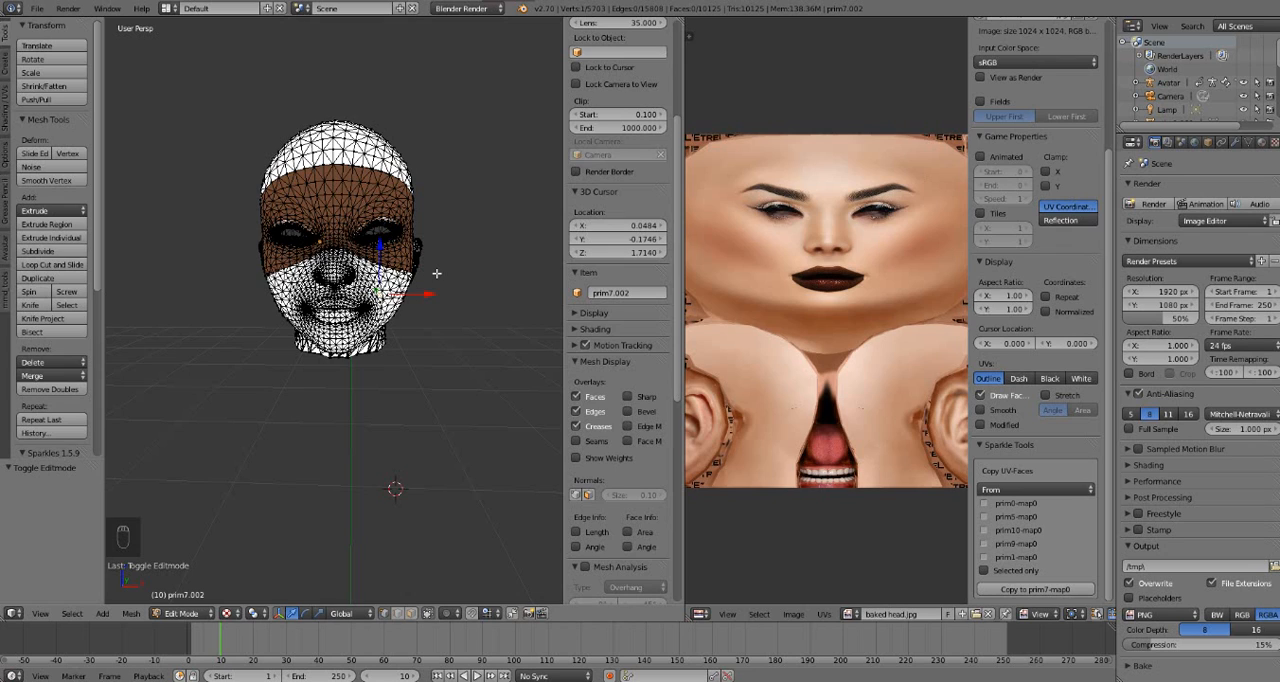
mouse_move(504, 364)
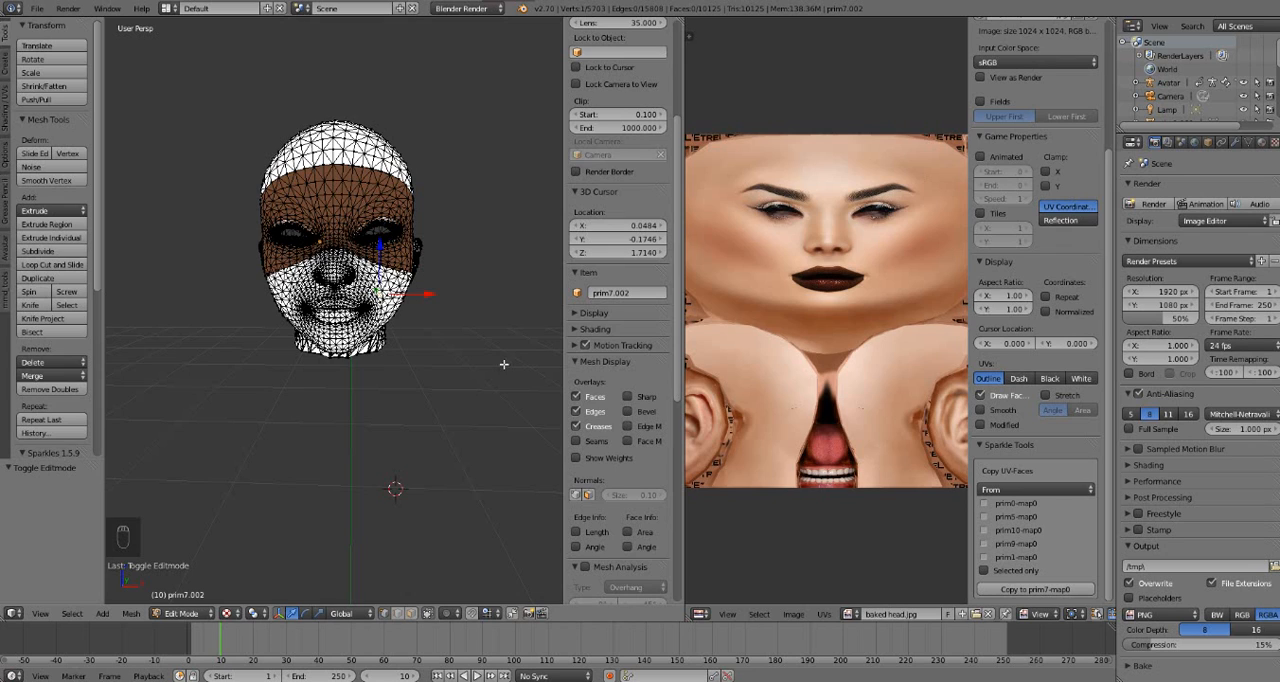
mouse_move(508, 374)
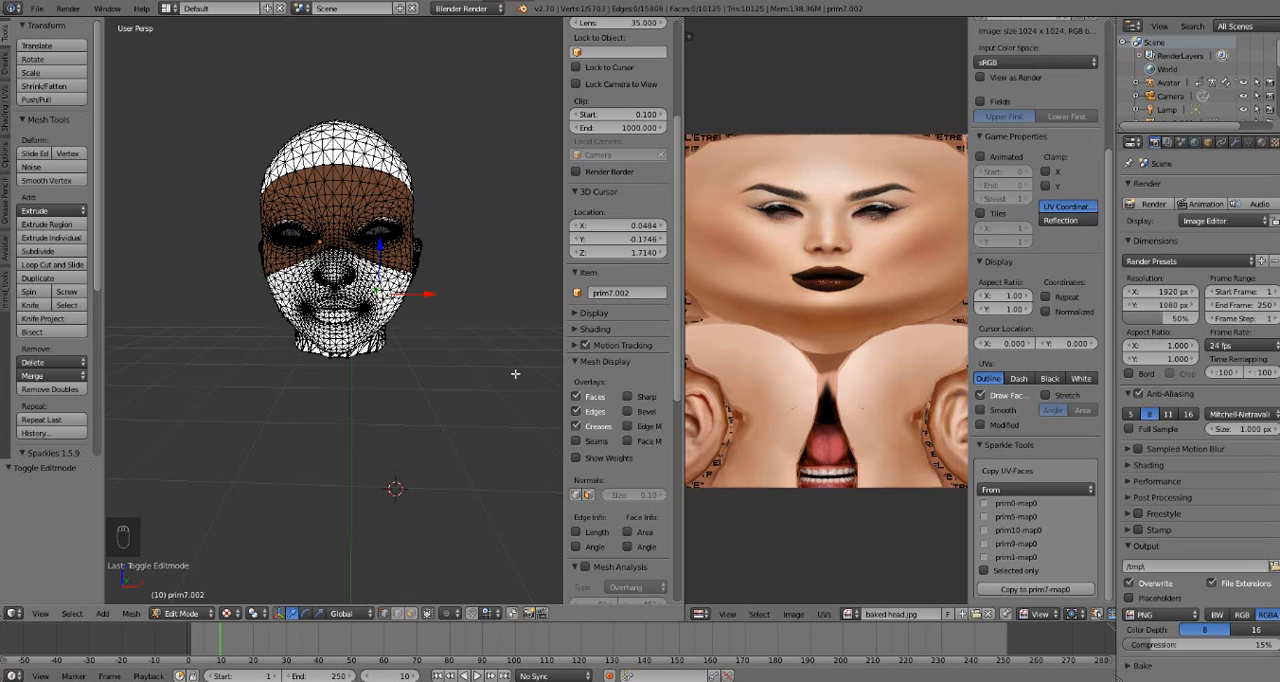
key(ctrl+alt+z)
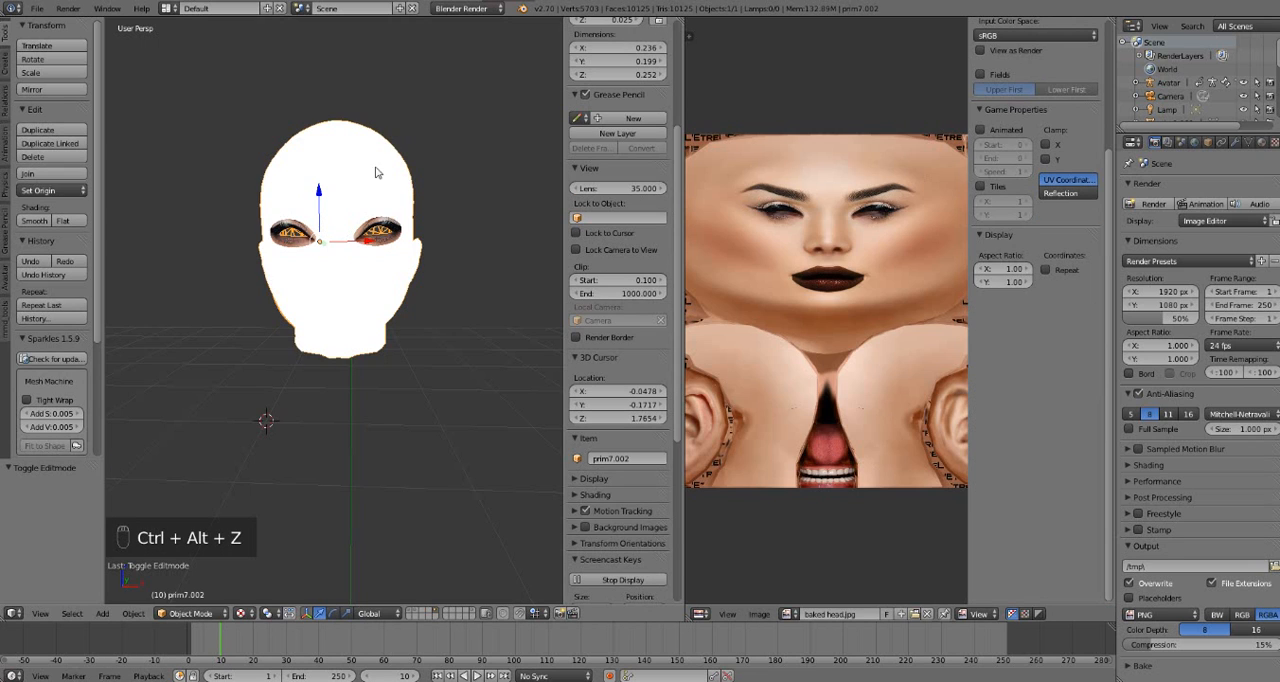
mouse_move(448, 420)
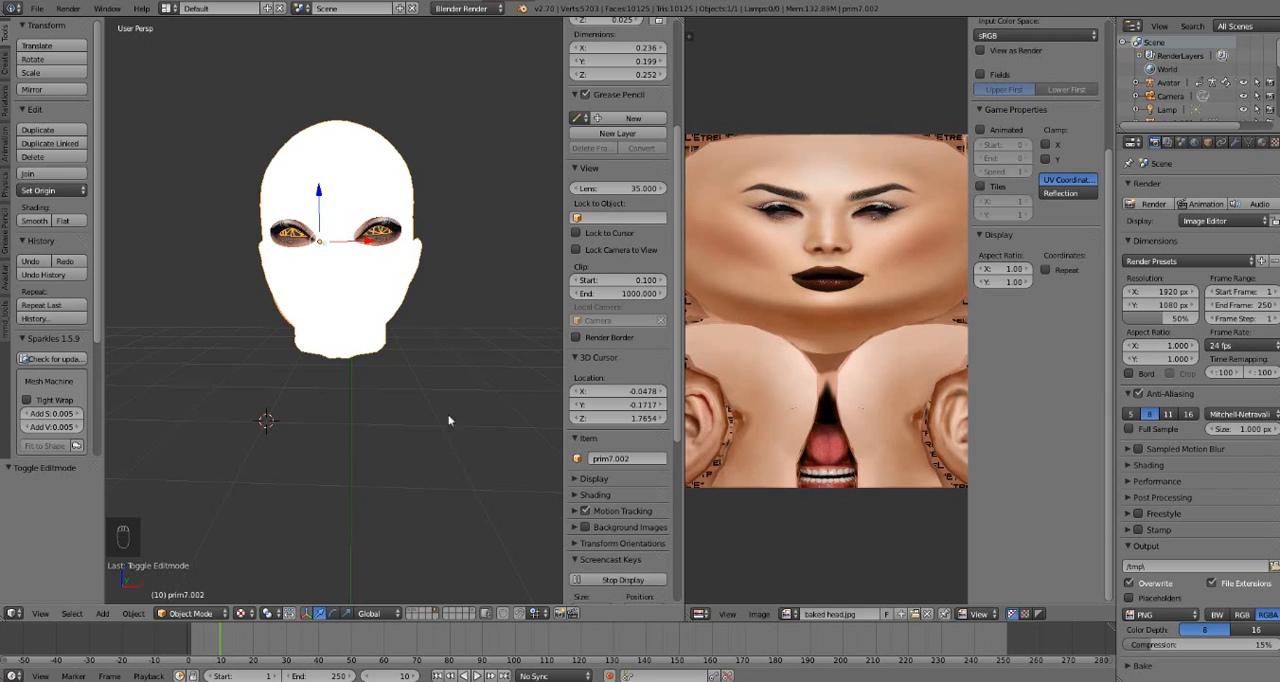
mouse_move(432, 378)
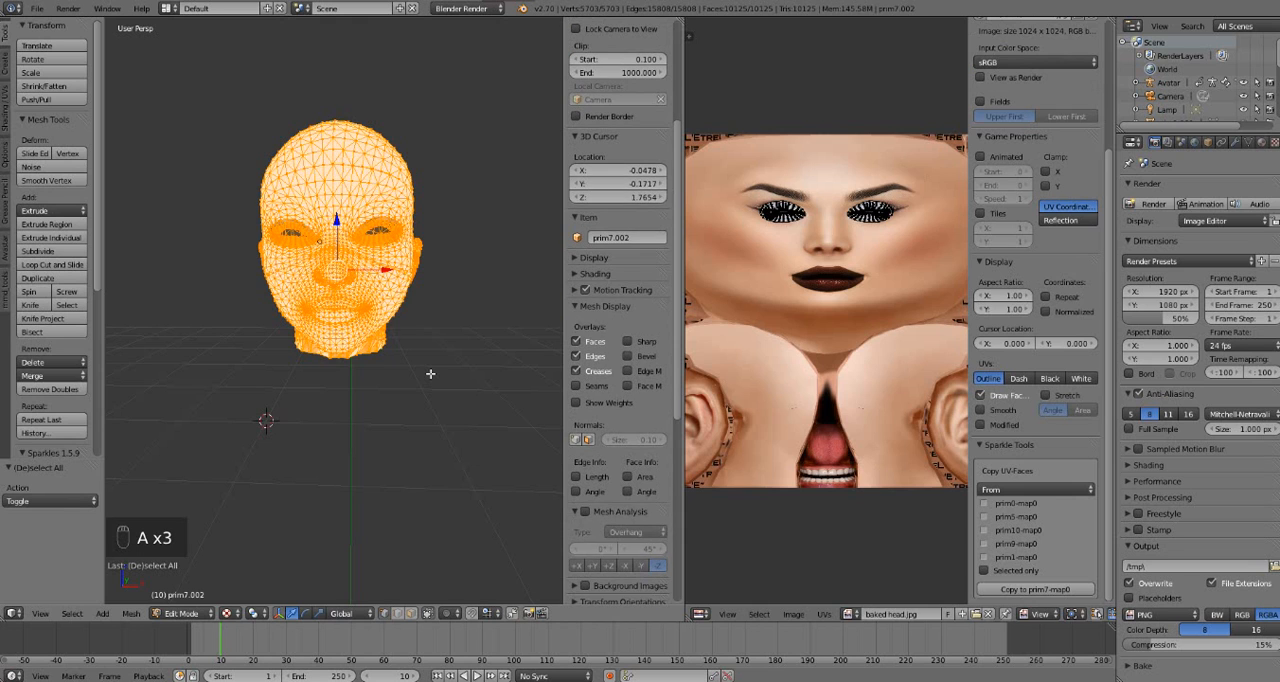
In Sparkles Tools' Copy UV/Faces panel, tick the source UV maps and copy them to gem7.002 uvmap
click(588, 32)
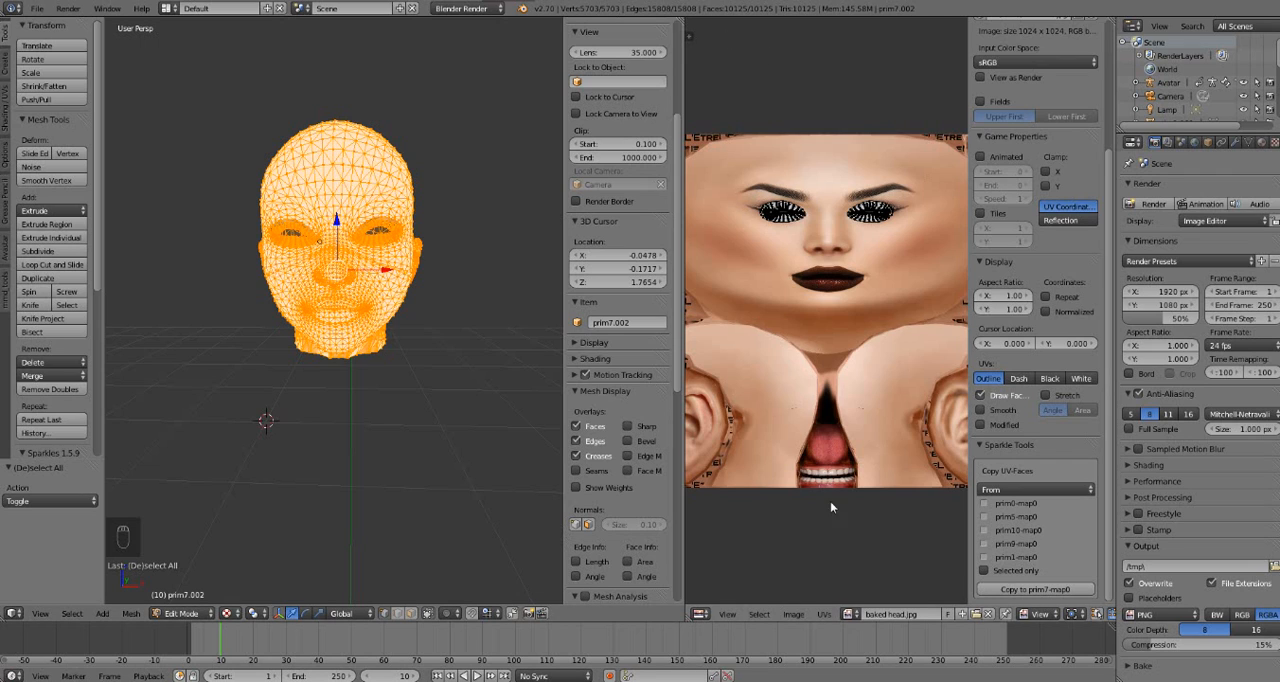
mouse_move(752, 596)
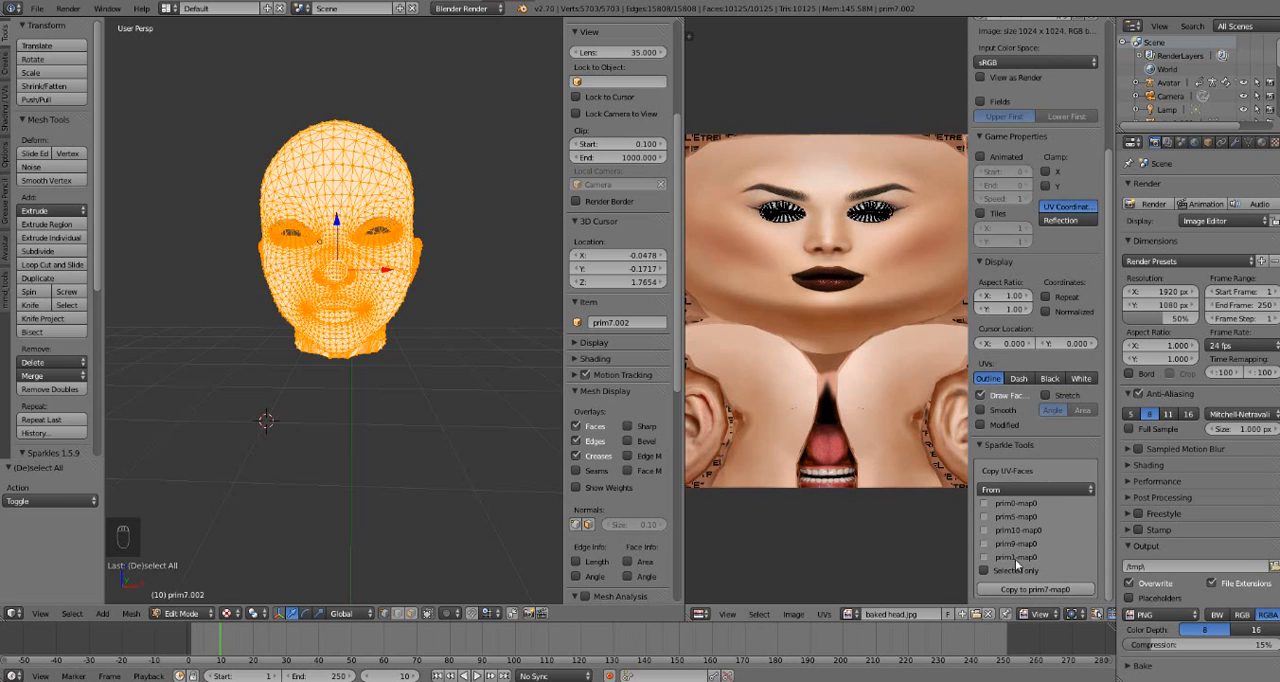
click(1036, 488)
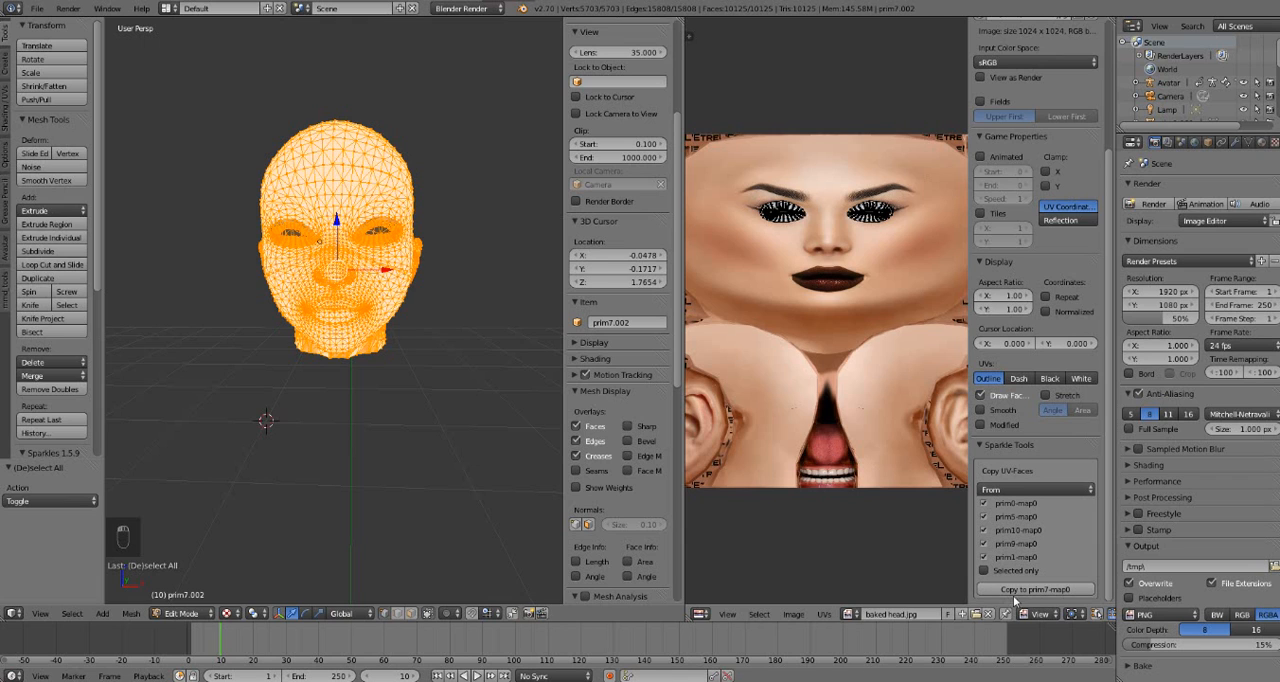
mouse_move(1036, 588)
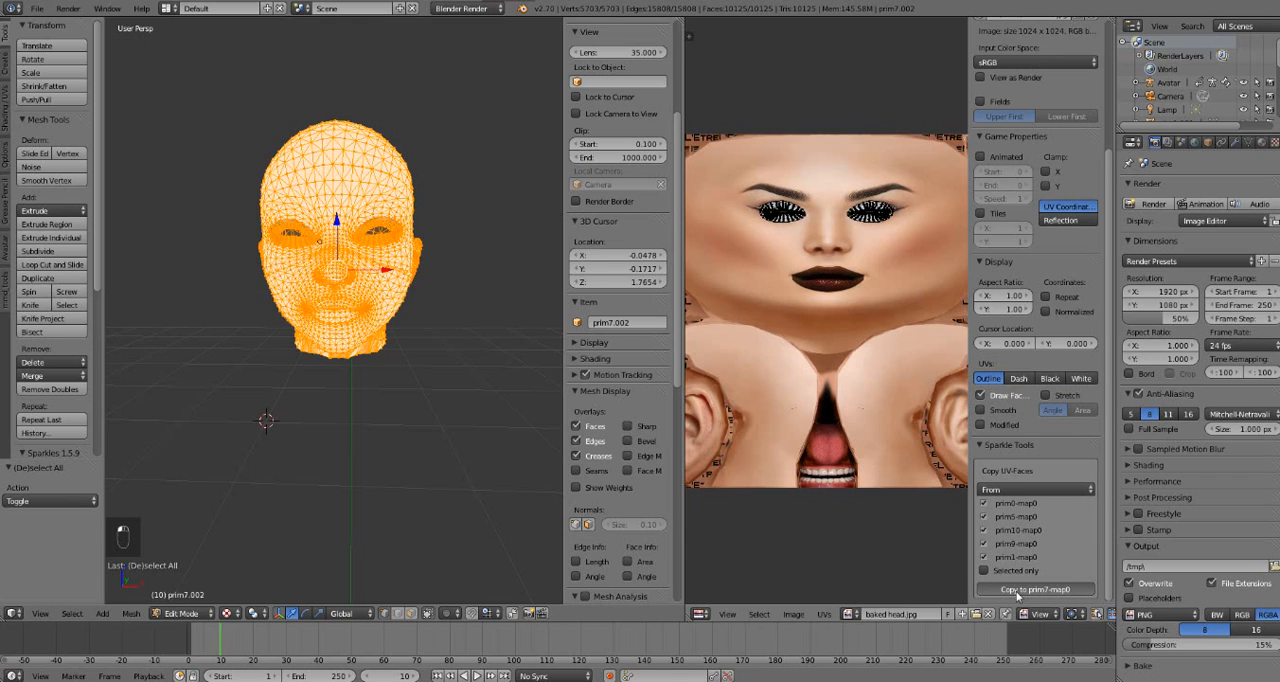
click(1036, 588)
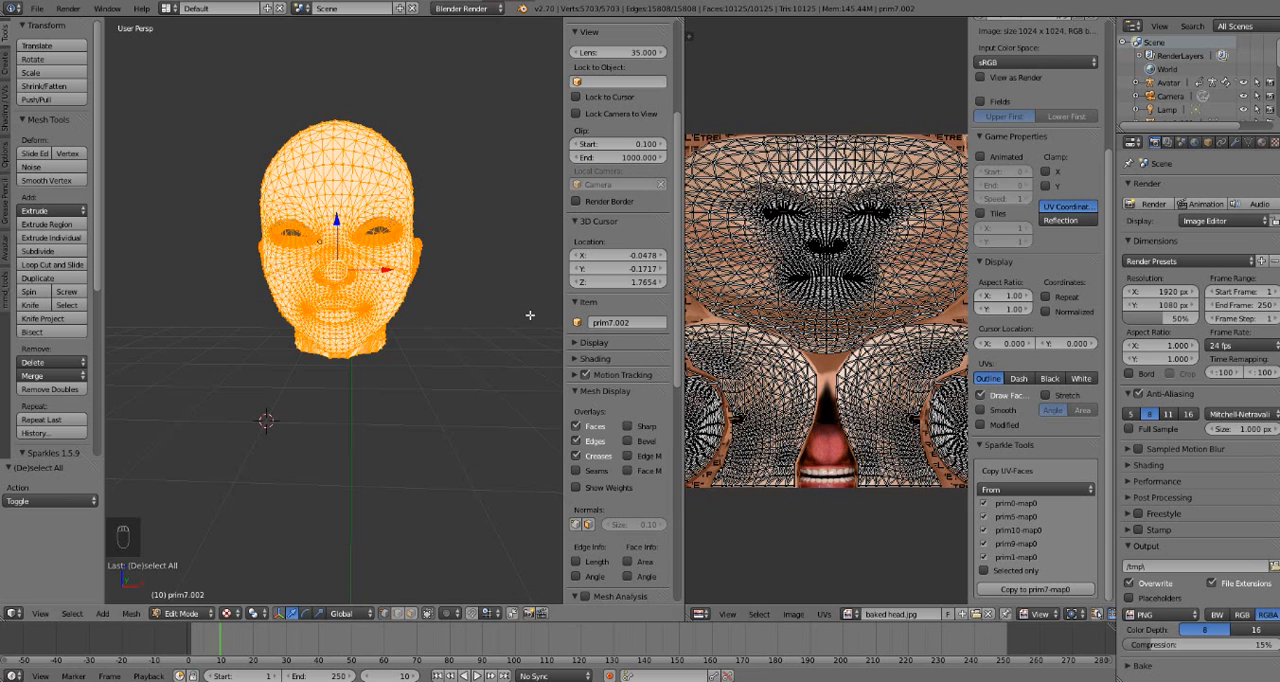
Toggle Edit Mode, select all faces, and return to Object Mode to show the textured head
key(Tab)
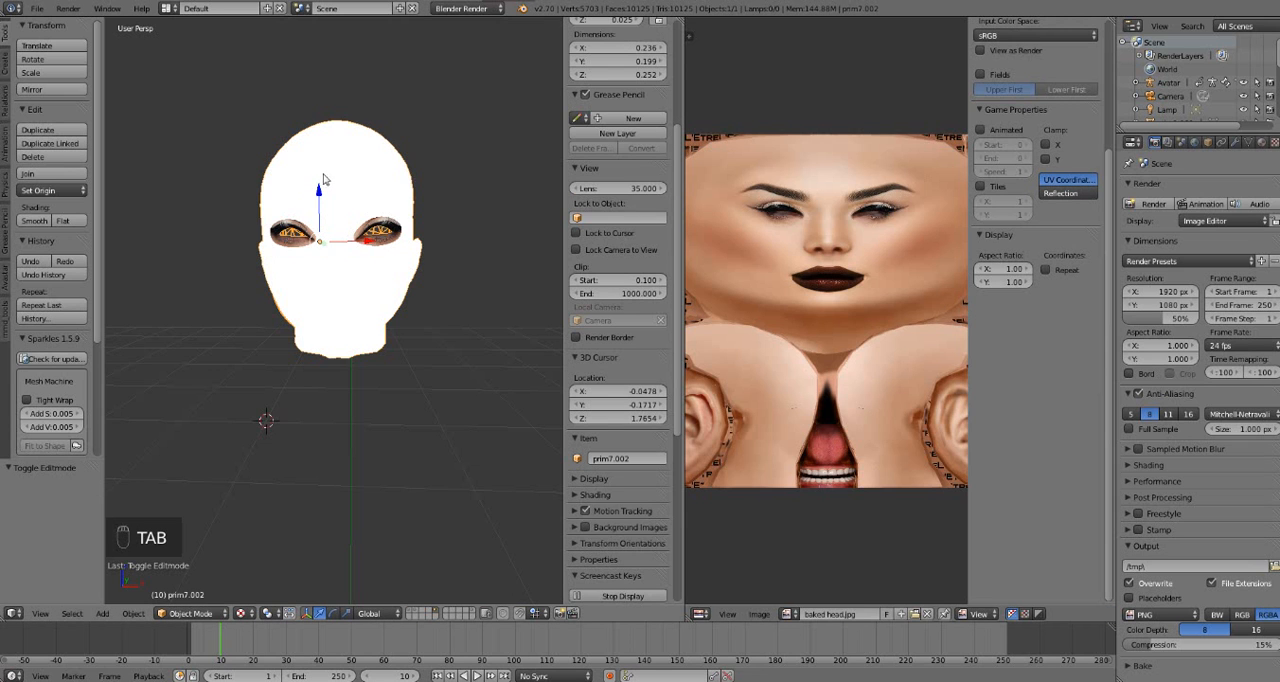
key(Tab)
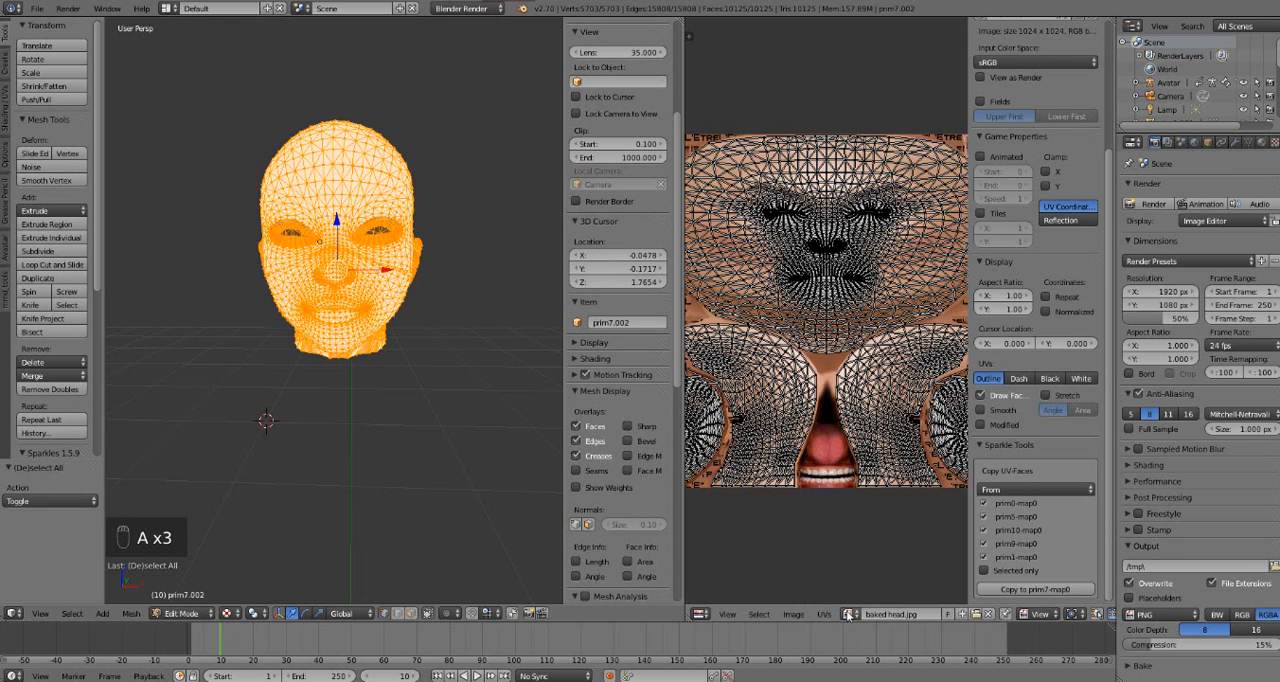
key(Tab)
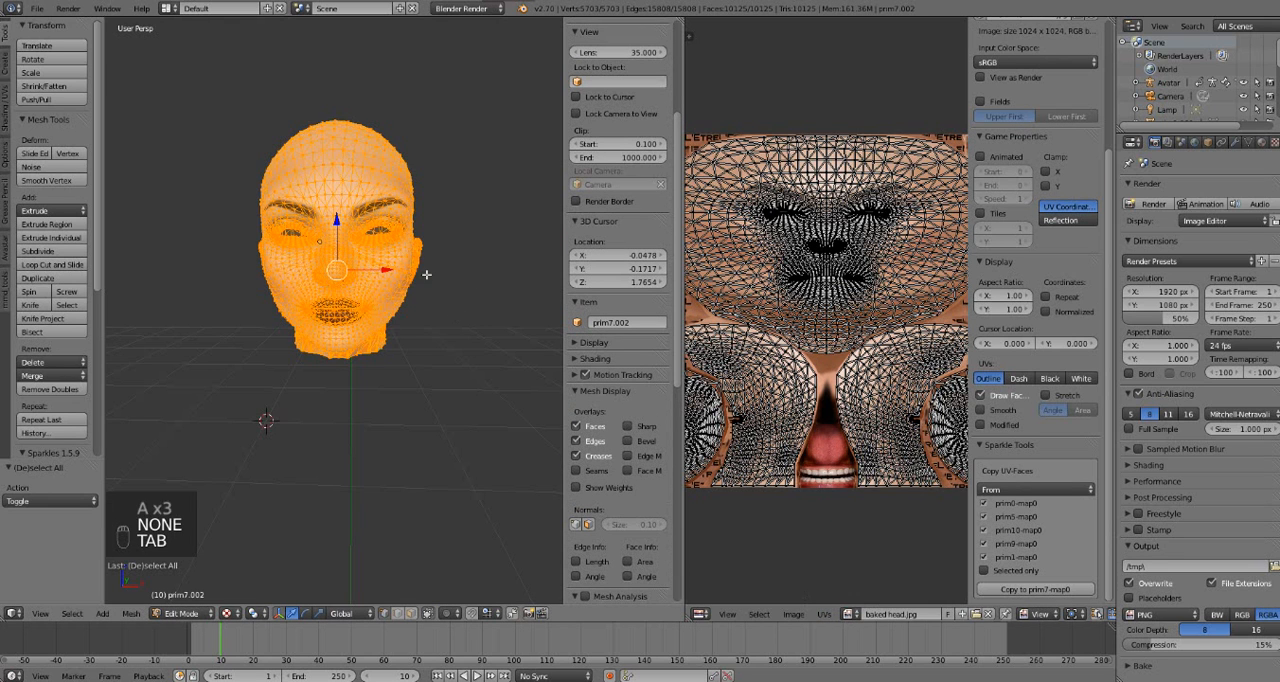
key(Tab)
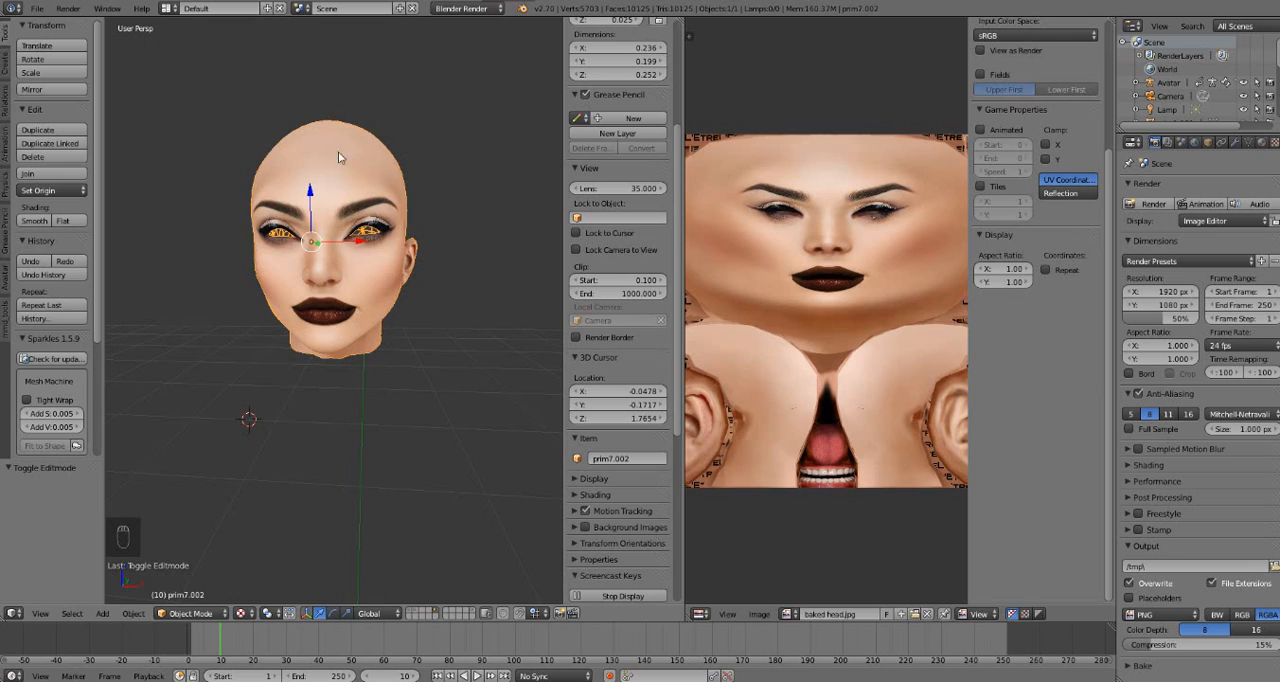
mouse_move(442, 404)
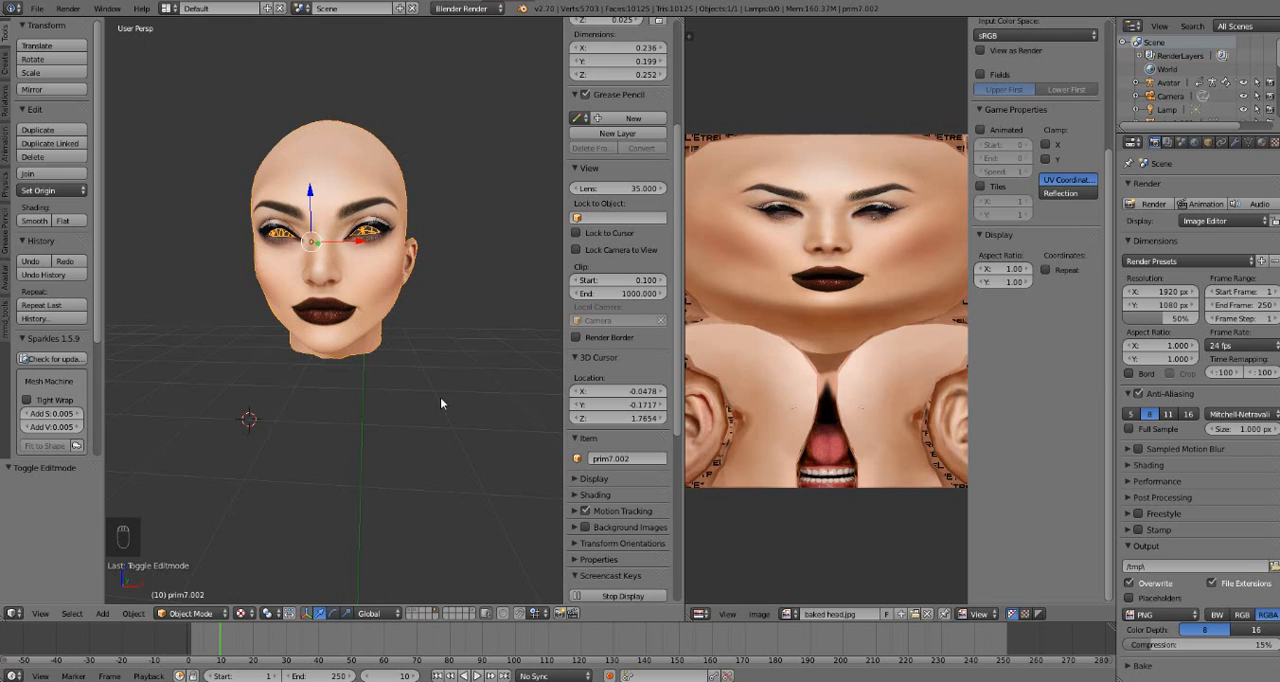